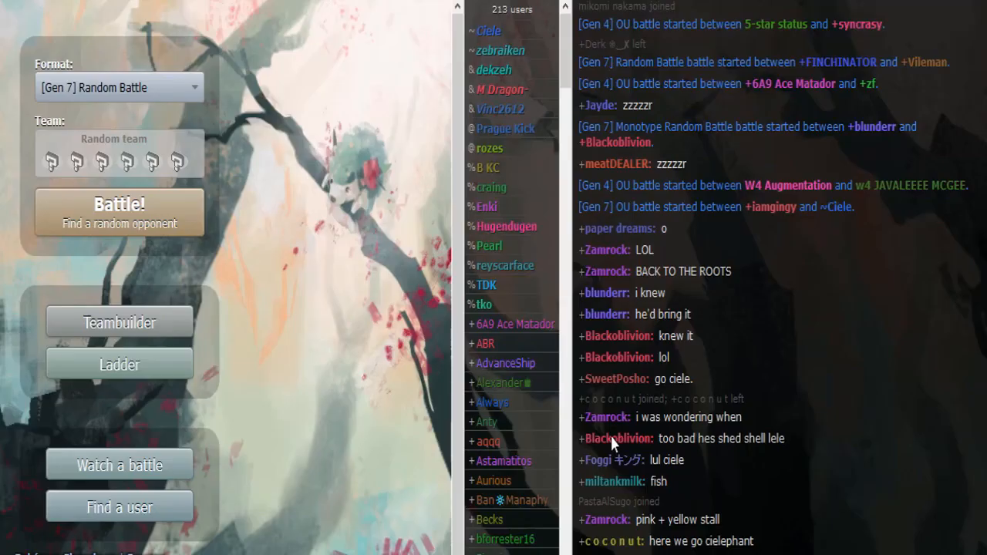
Open Blackoblivion's user card from the lobby chat to see their current battle
scroll("down", 3)
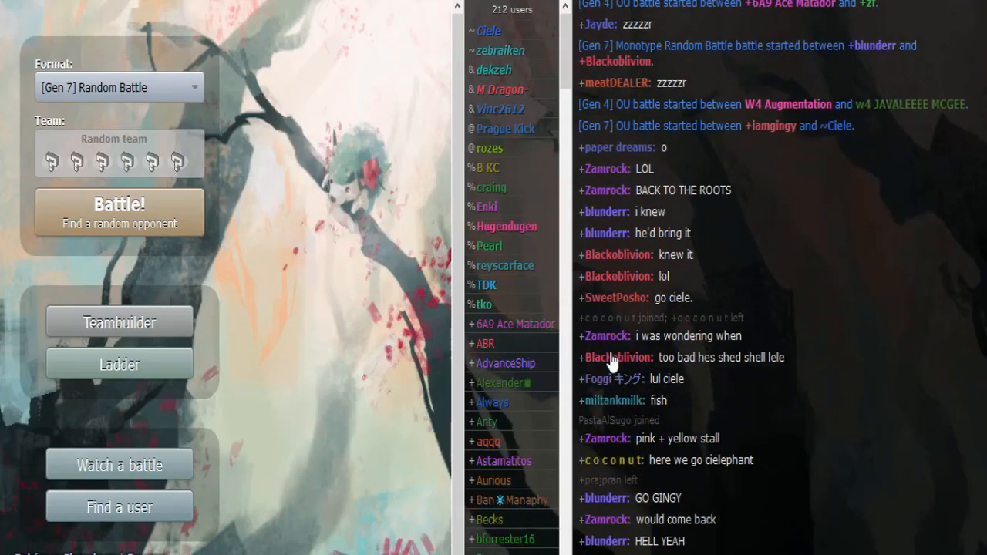
left_click(617, 357)
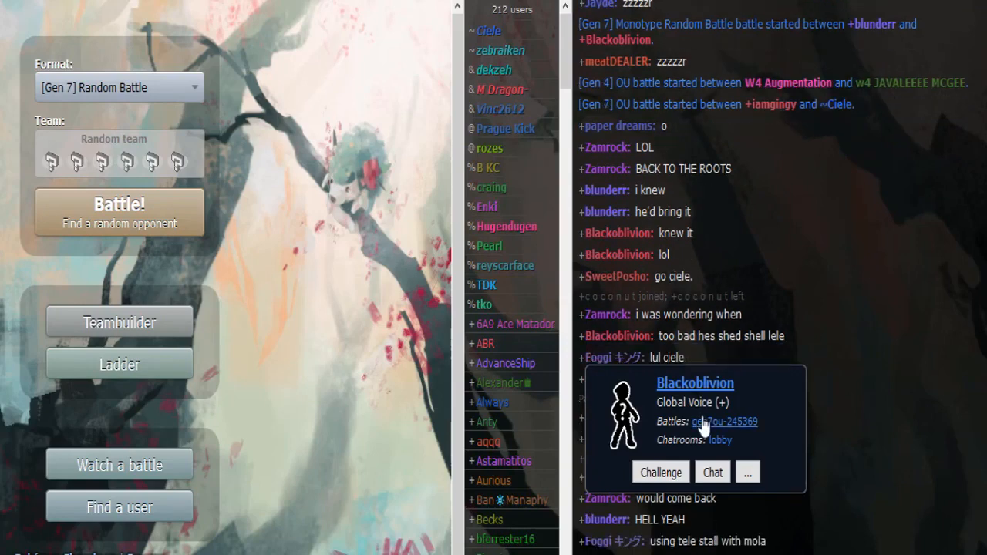
Join the iamgingy vs Ciele battle and watch until Tectonic Rage knocks out Clefable
left_click(723, 421)
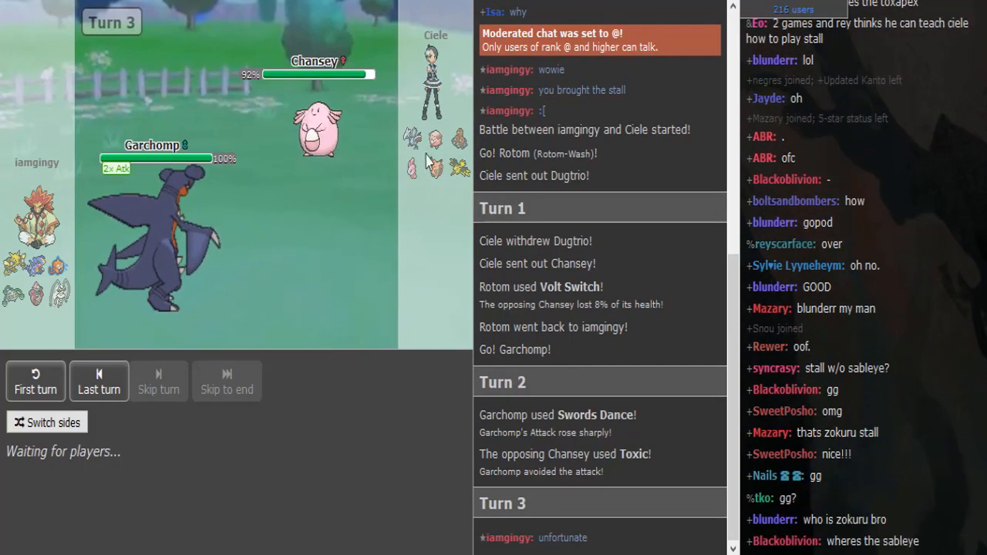
mouse_move(434, 169)
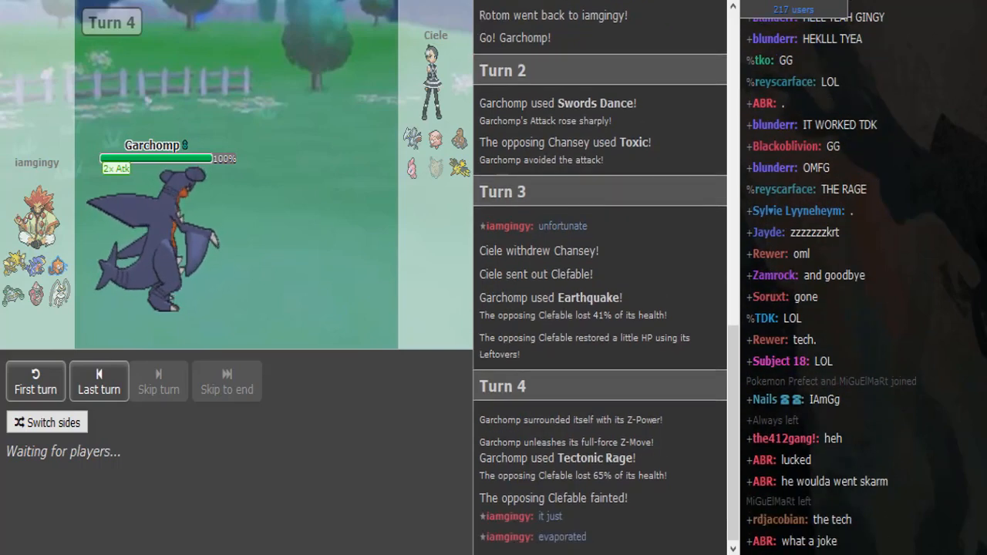
Follow the battle log to Turn 9, where Dugtrio's Earthquake knocks out Garchomp
scroll("down", 3)
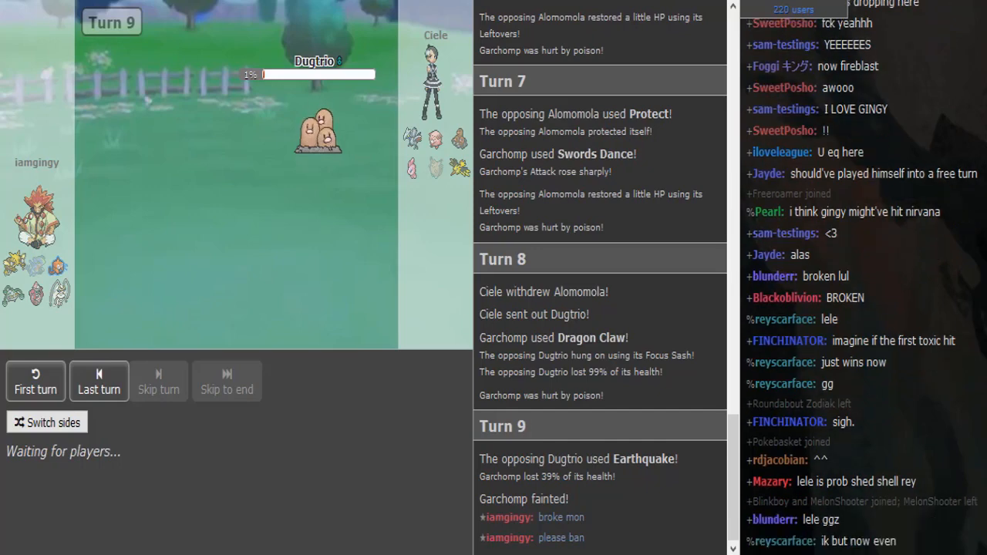
Scroll the chat as Turn 9 resolves and Pheromosa faces the 1% Dugtrio
scroll("down", 3)
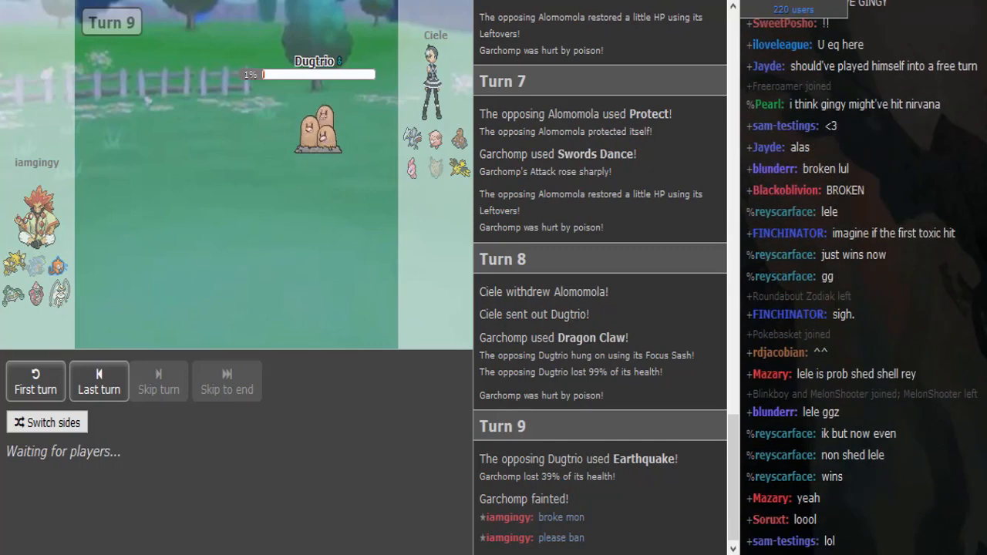
scroll("down", 3)
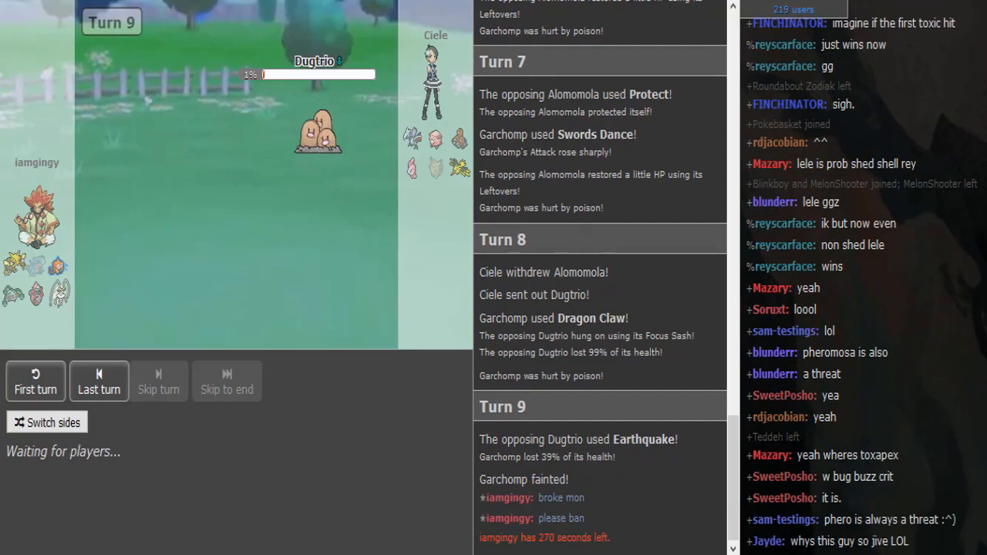
scroll("down", 3)
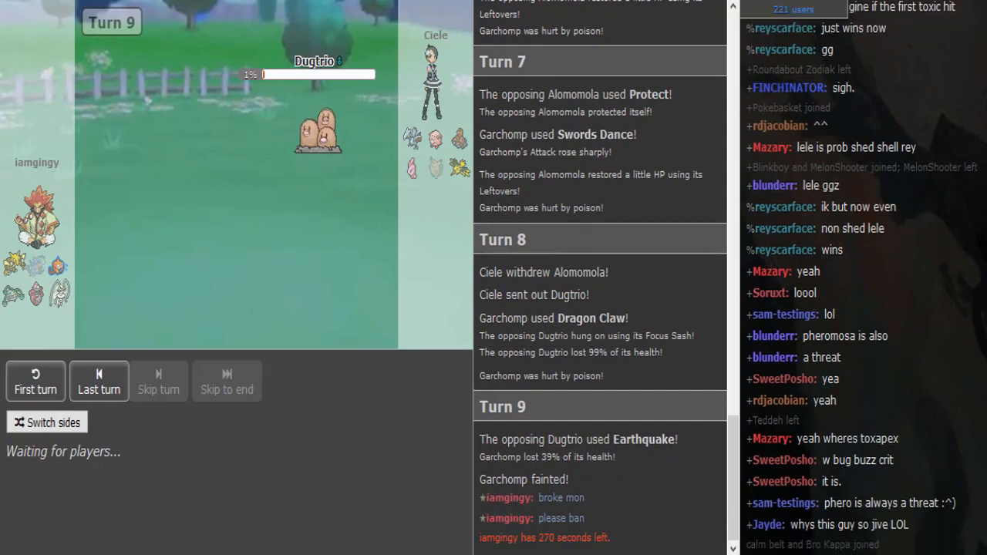
scroll("down", 3)
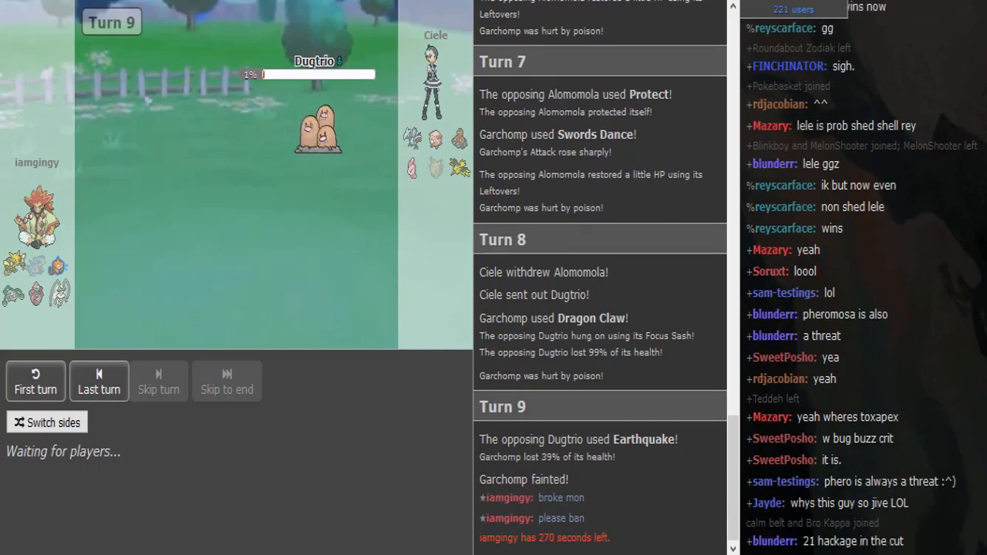
scroll("down", 3)
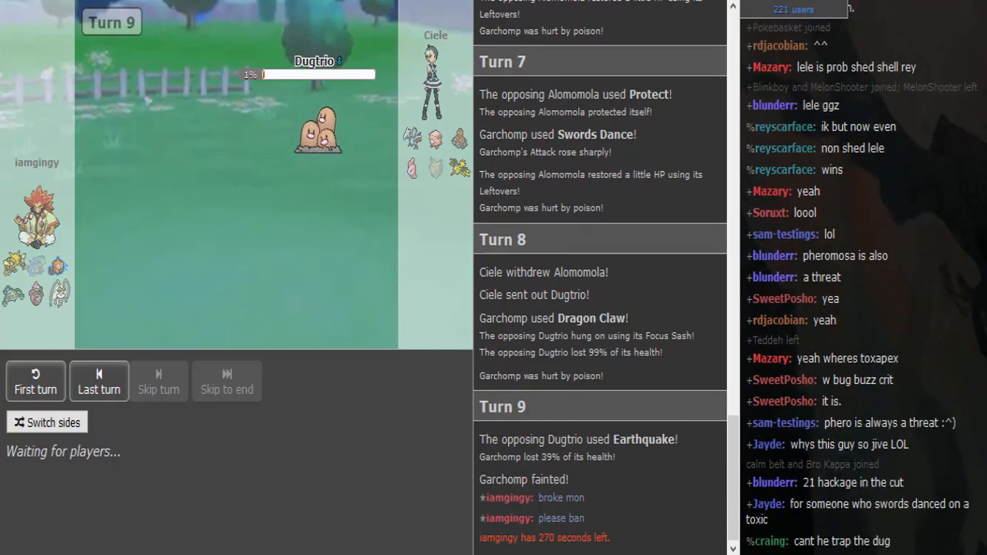
scroll("down", 3)
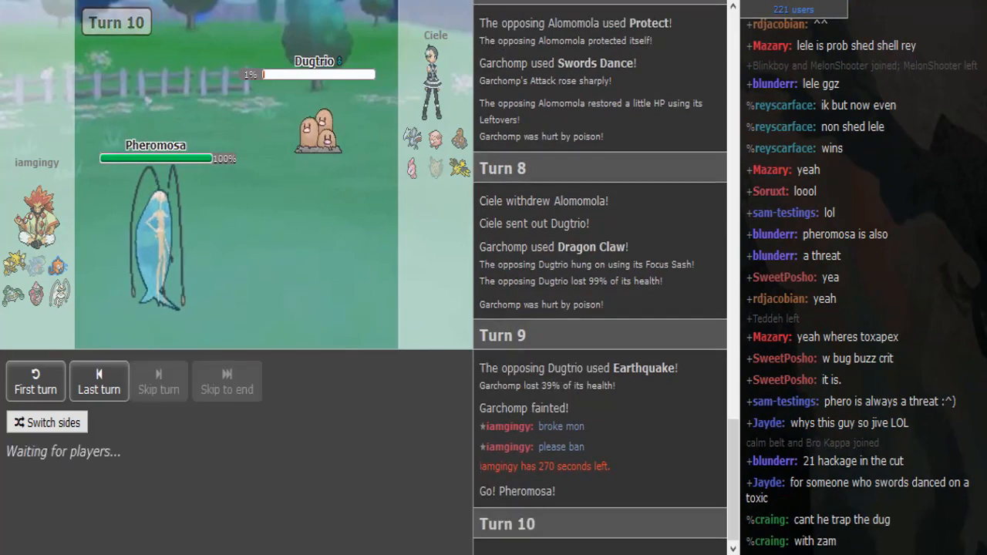
Watch Turn 10 as Ciele switches to Alomomola and Bug Buzz drops it to 37%
scroll("down", 3)
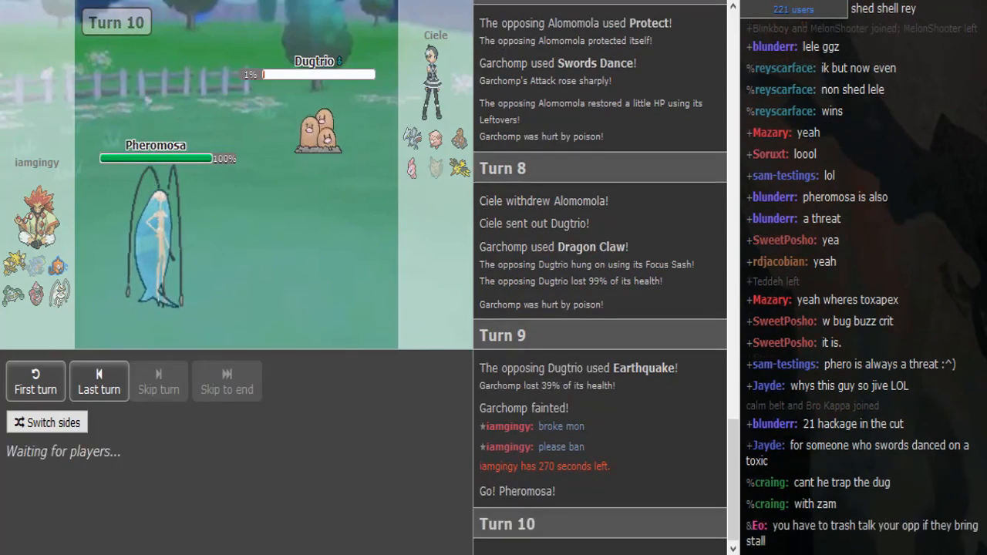
scroll("down", 3)
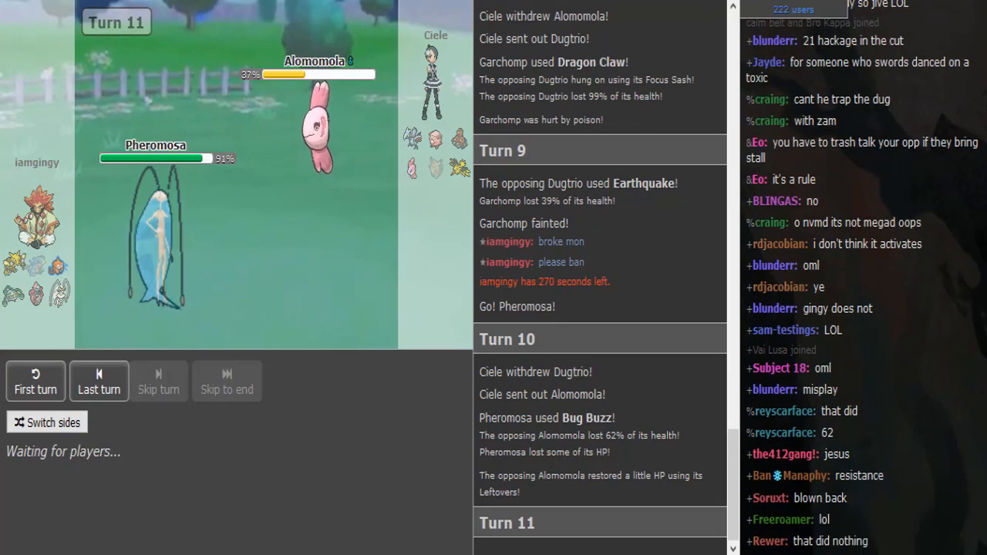
scroll("down", 3)
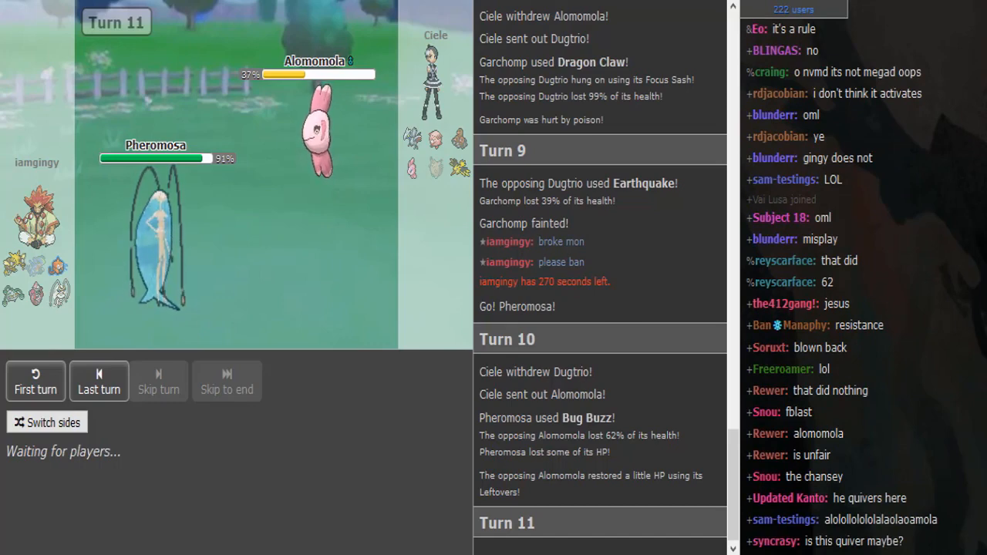
scroll("down", 3)
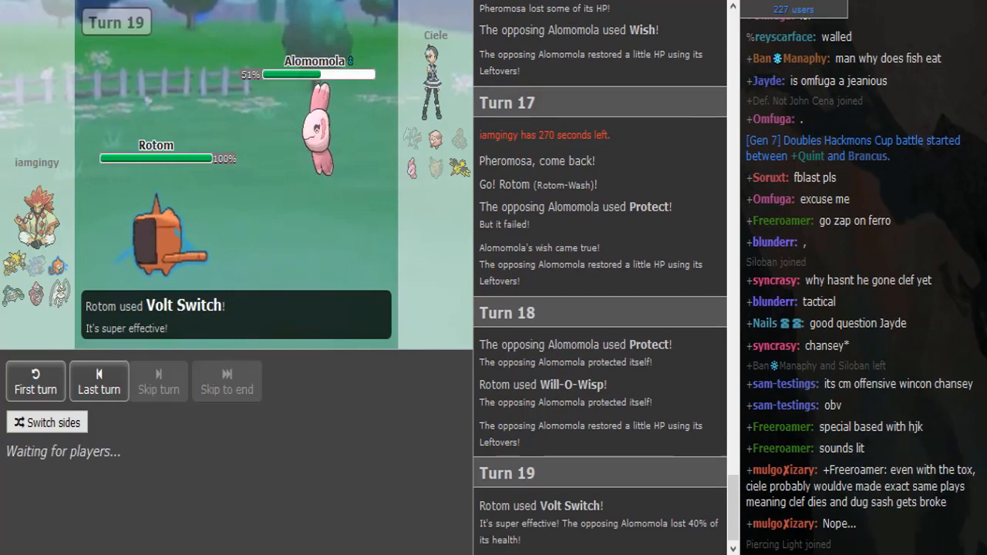
Follow the battle to Turn 23, where Alomomola uses Protect against Tapu Lele
scroll("down", 3)
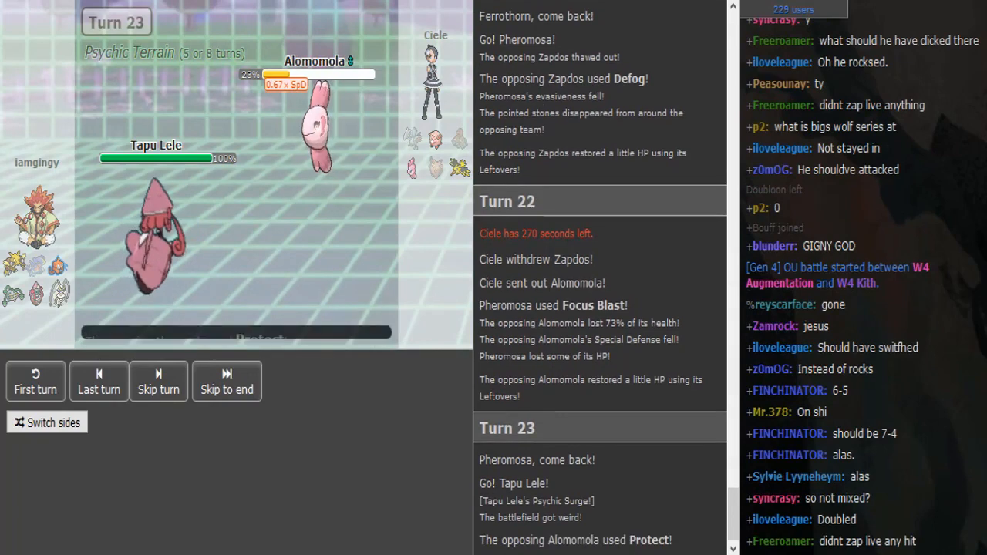
Watch Turn 24, where Tapu Lele's Psyshock knocks out Alomomola
scroll("down", 3)
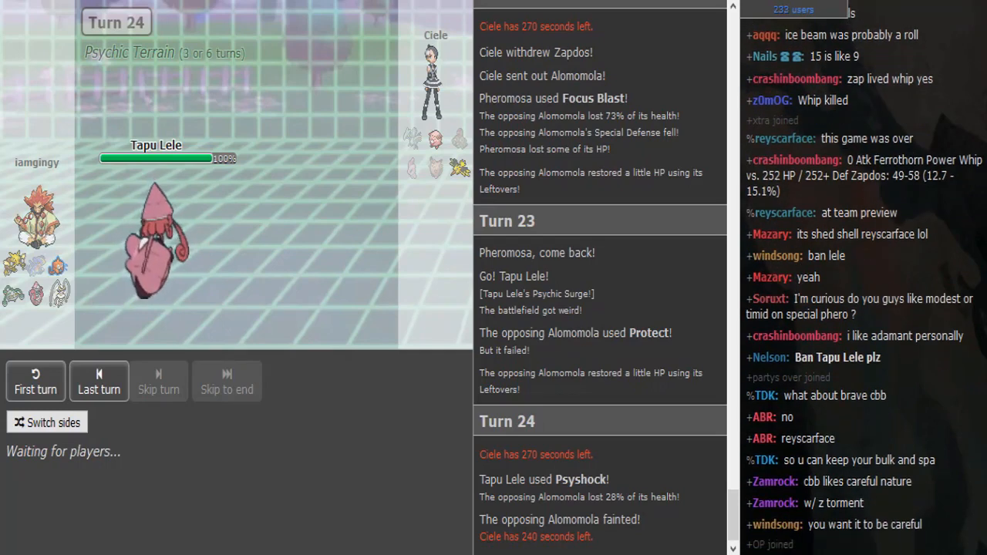
scroll("down", 3)
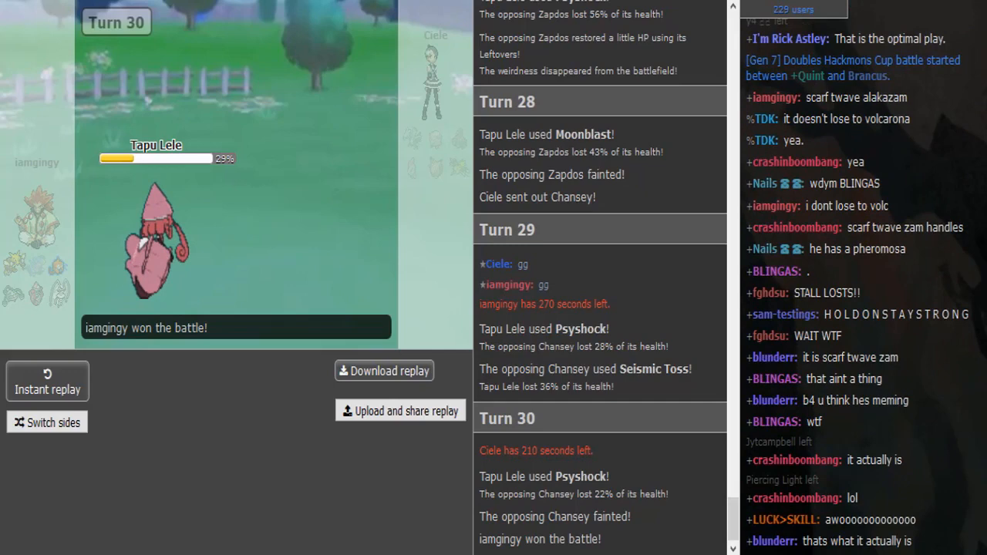
Watch Tapu Lele knock out Chansey on Turn 30, ending in iamgingy's win
scroll("down", 3)
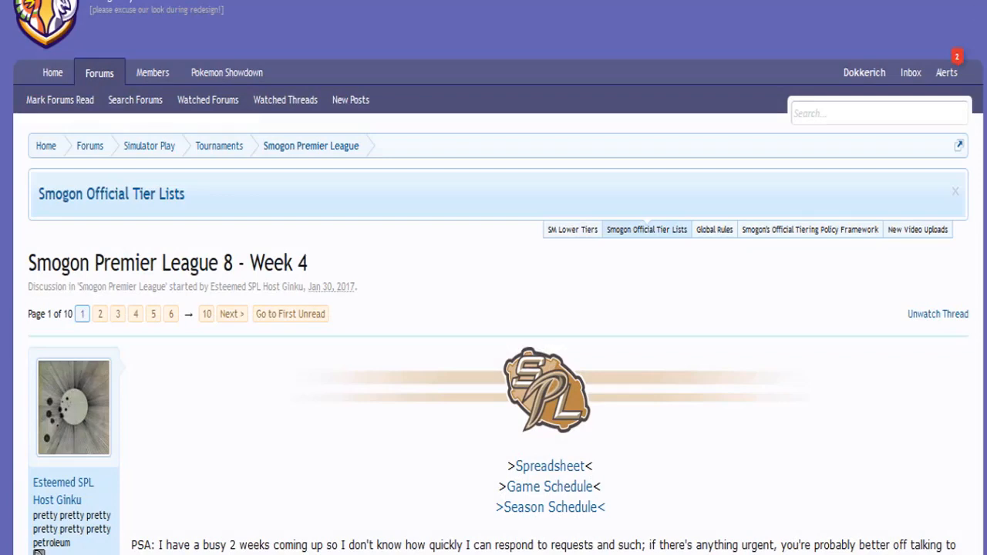
Scroll the Week 4 thread to the Ever Grande BIGS (6) vs Wifi Wolfpack (2) games
scroll("down", 3)
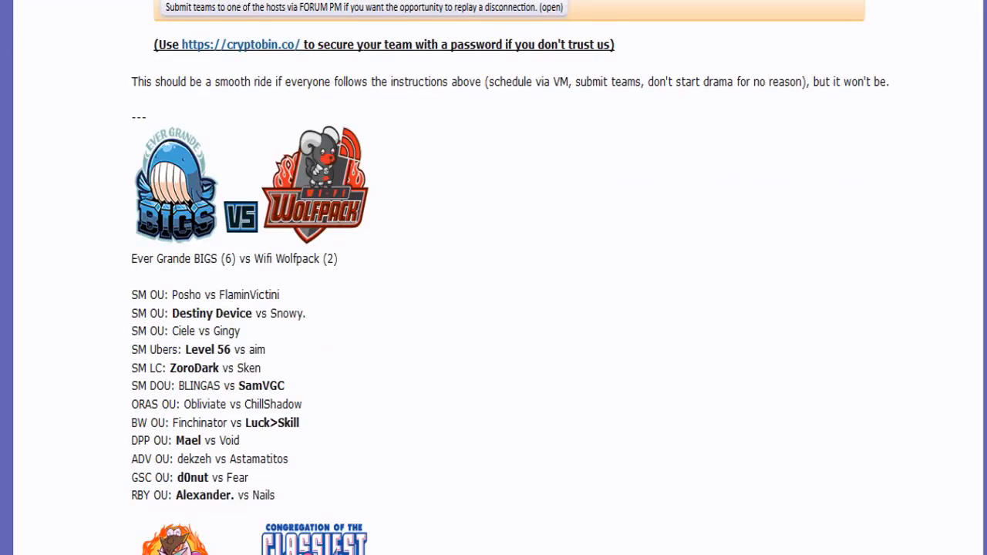
scroll("down", 3)
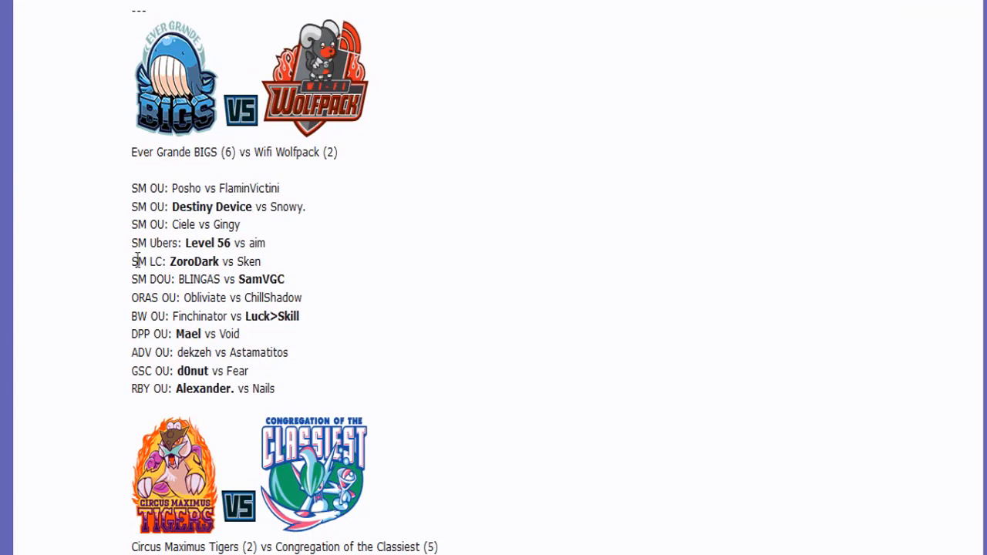
mouse_move(213, 226)
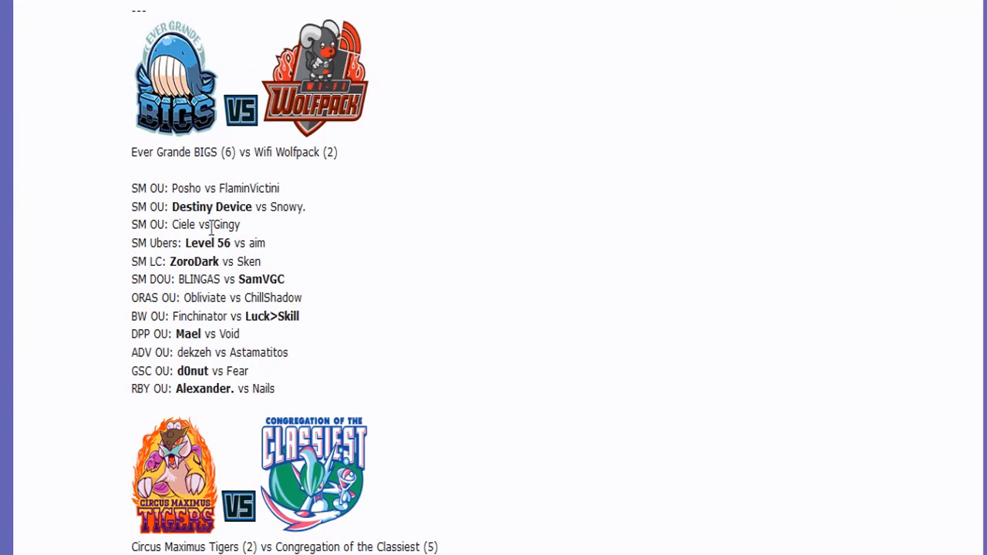
mouse_move(186, 224)
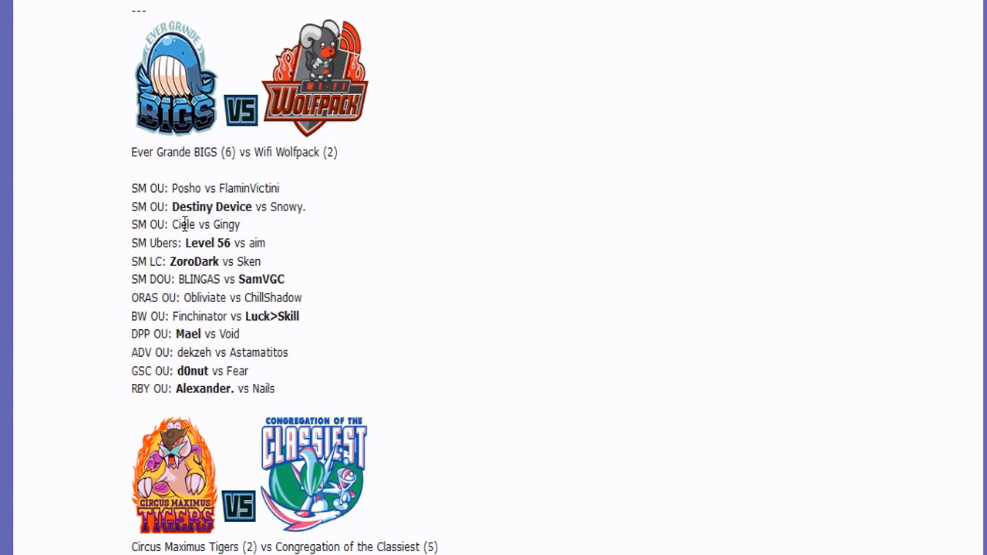
left_click_drag(183, 225, 240, 224)
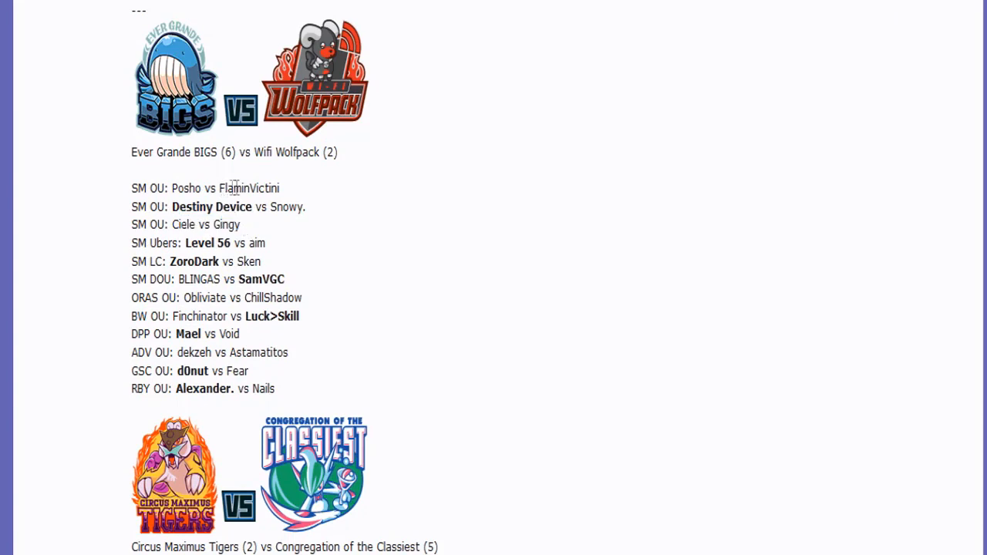
double_click(249, 188)
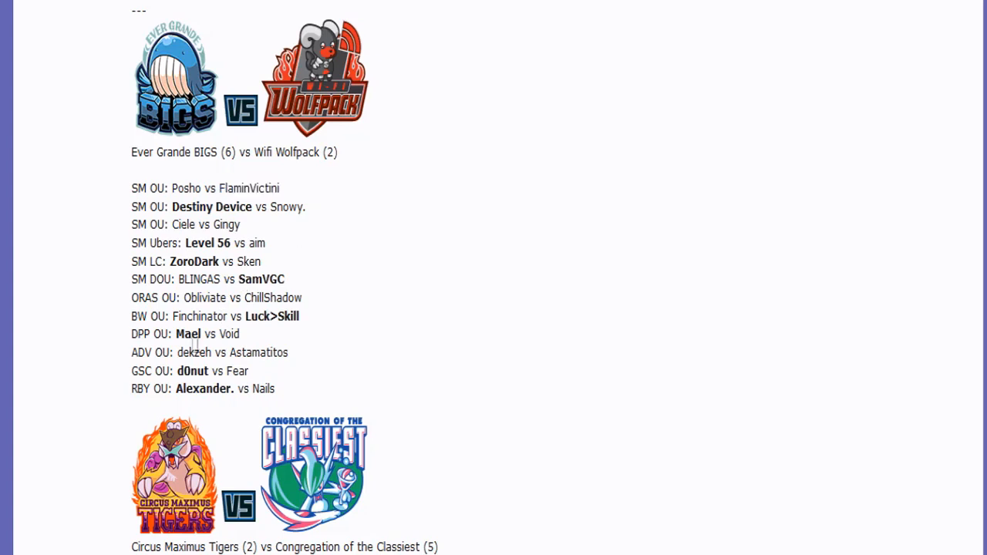
double_click(273, 298)
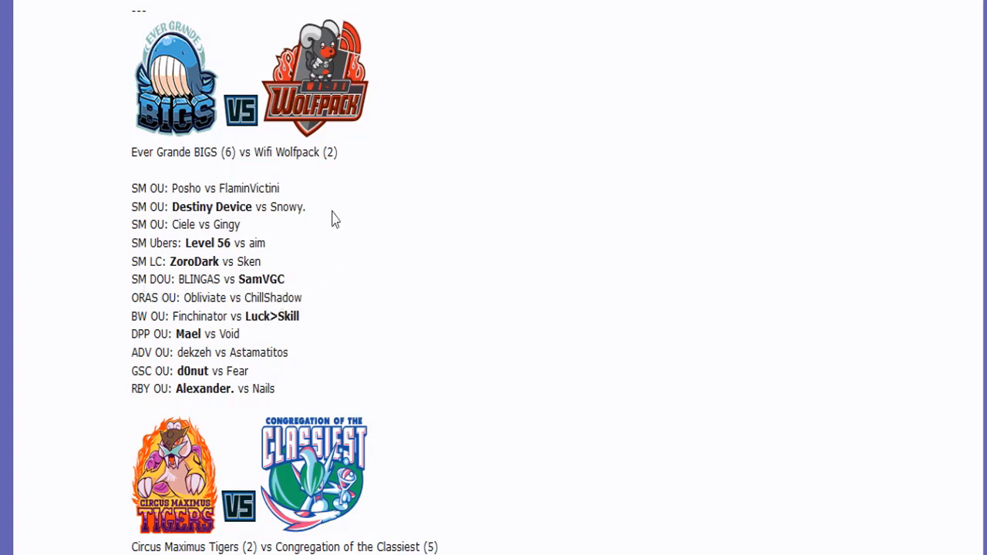
mouse_move(247, 129)
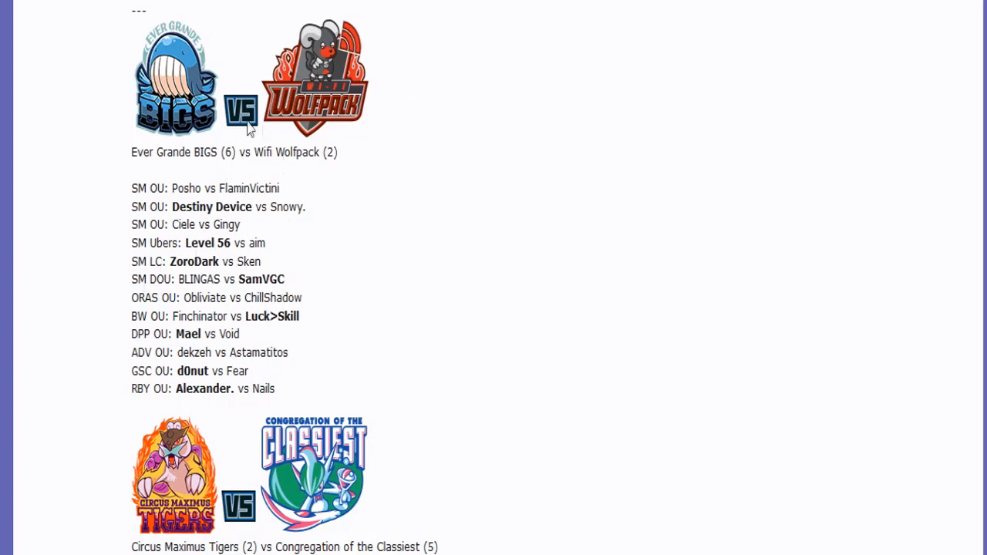